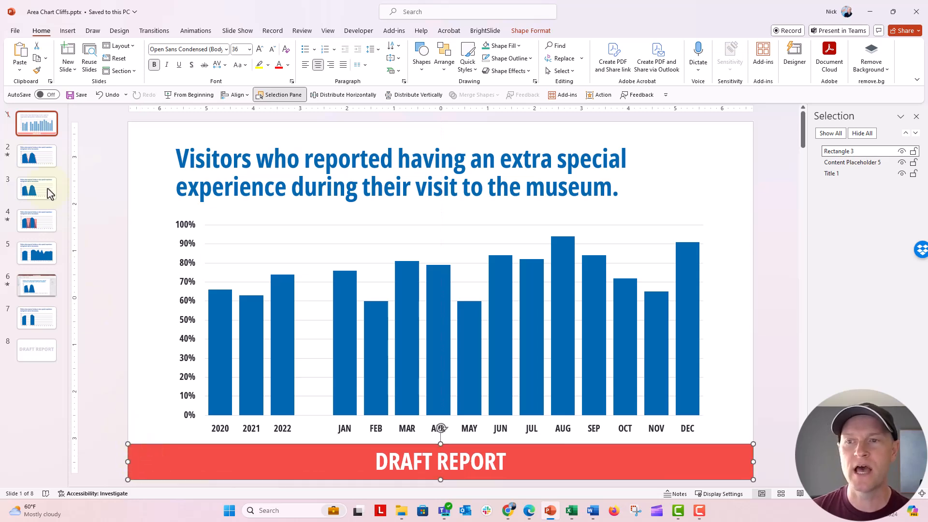
Check slides 3 and 7 for the banner, return to slide 1, and open the View ribbon.
left_click(37, 188)
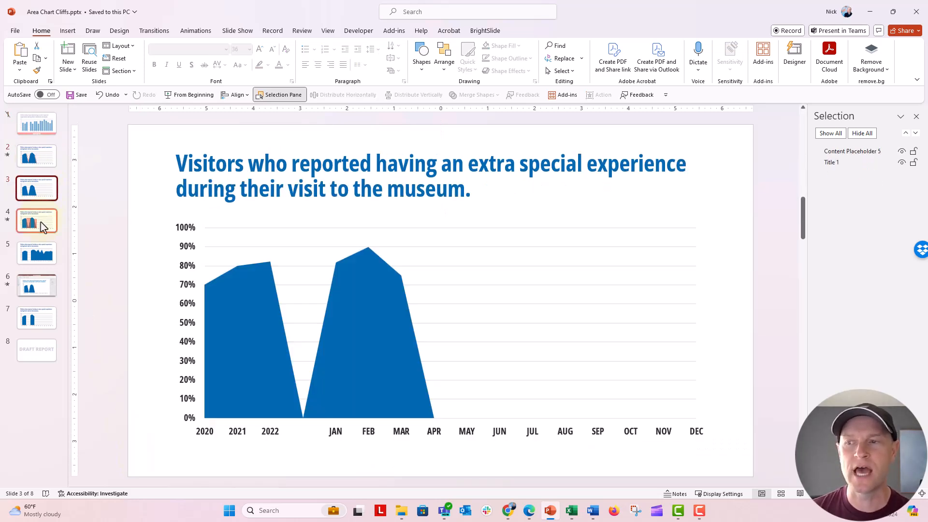
left_click(36, 318)
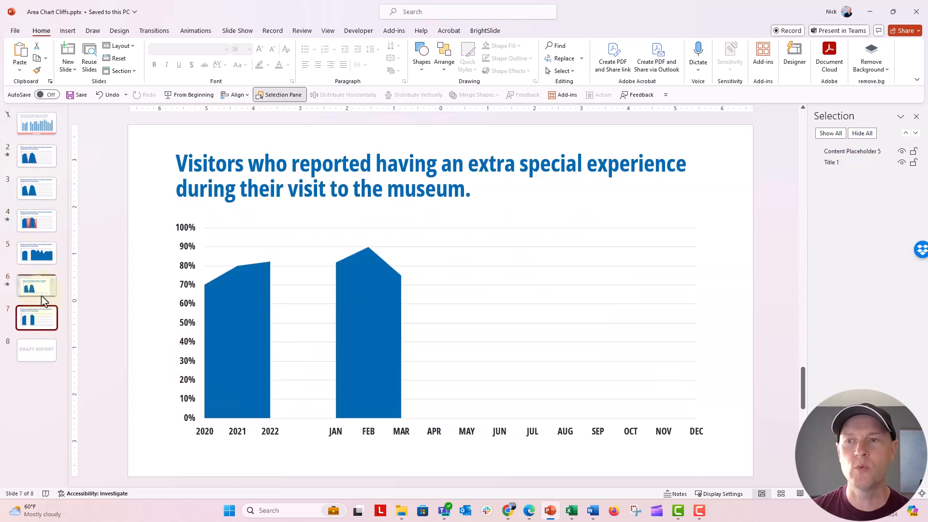
left_click(37, 123)
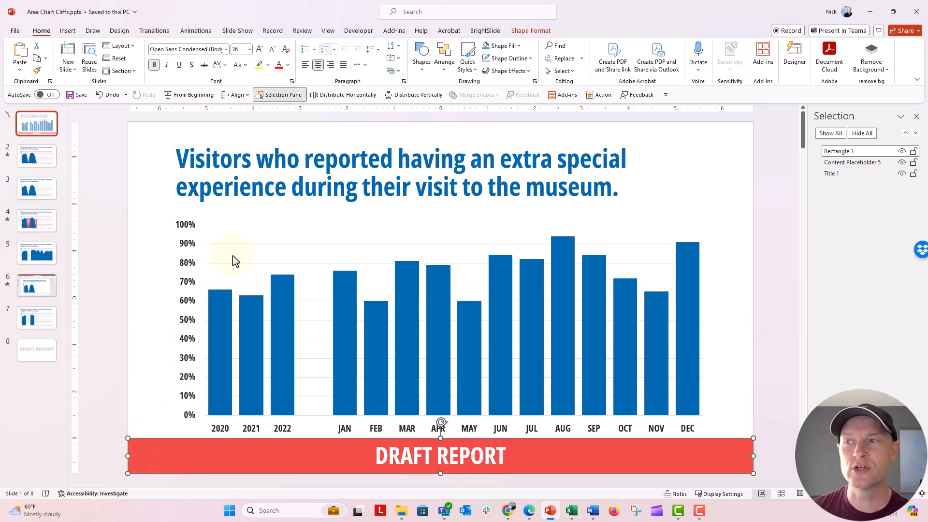
left_click(327, 30)
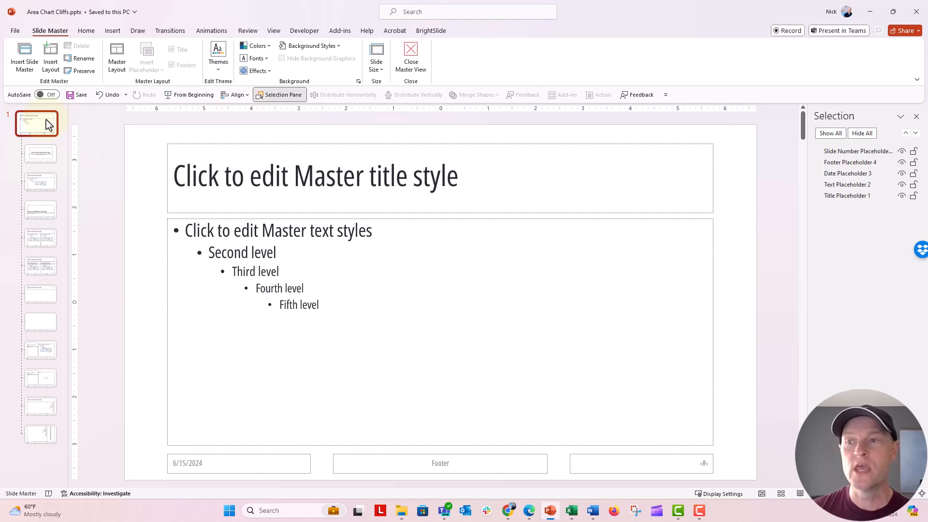
Draw a red rectangle with no outline along the bottom of the master.
left_click(111, 30)
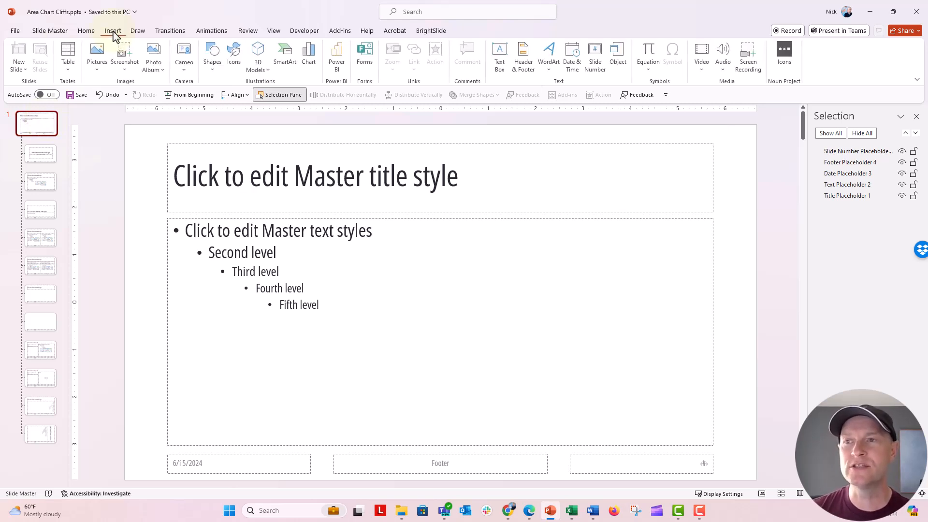
left_click(211, 53)
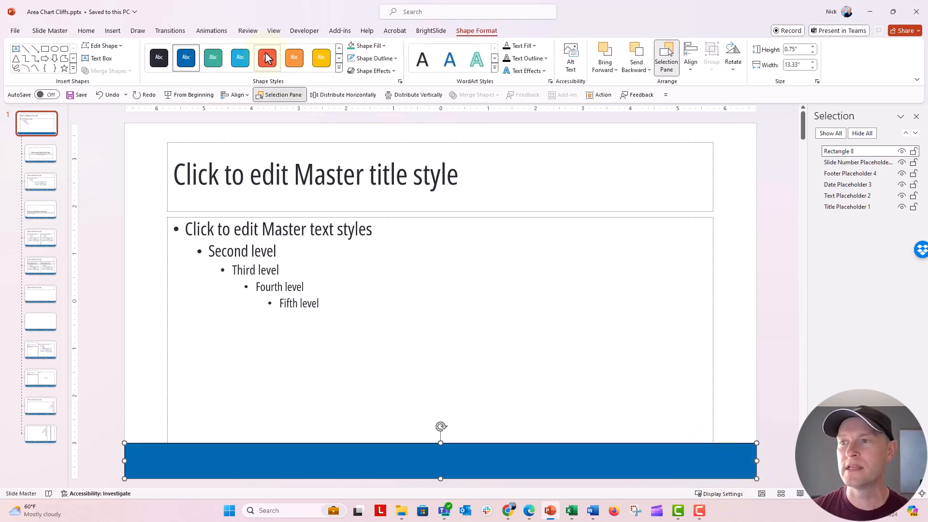
left_click(371, 58)
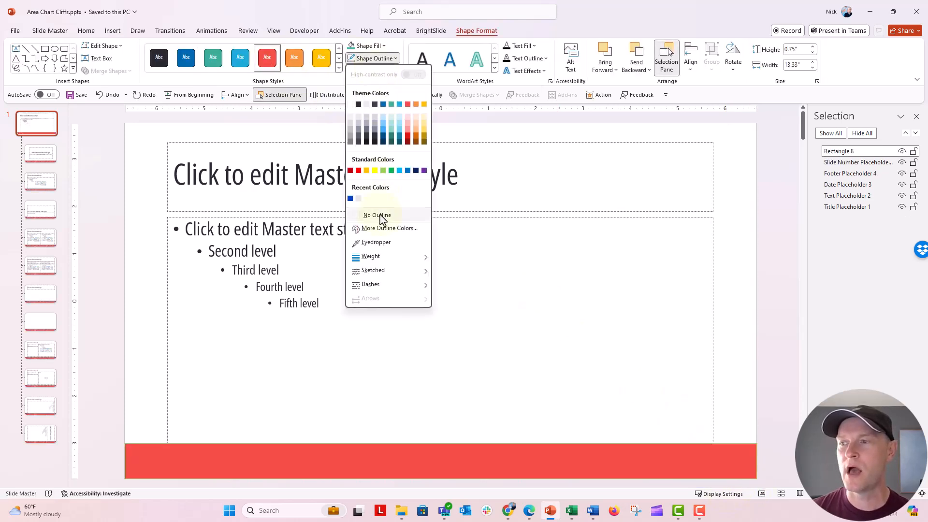
left_click(377, 214)
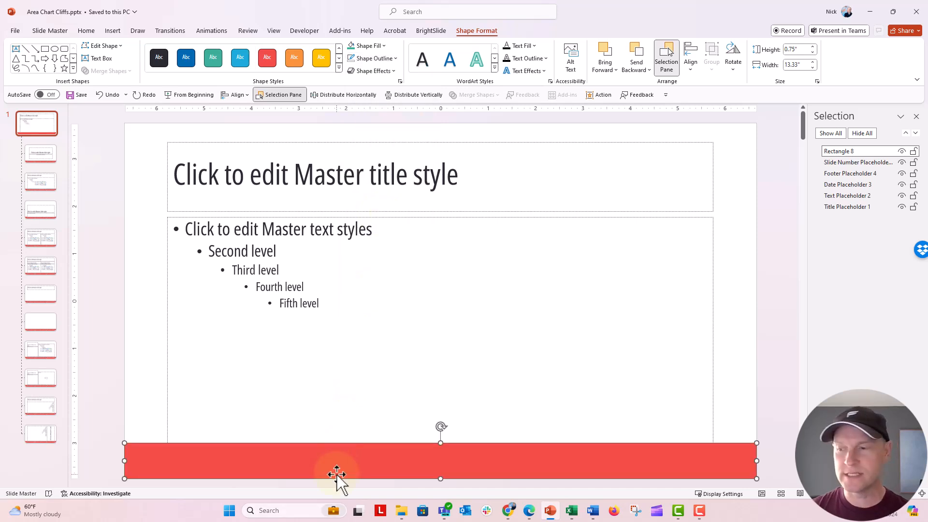
Enter 'DRAFT REPORT' in the banner and make it size 40 bold.
type("DRAFT REPORT")
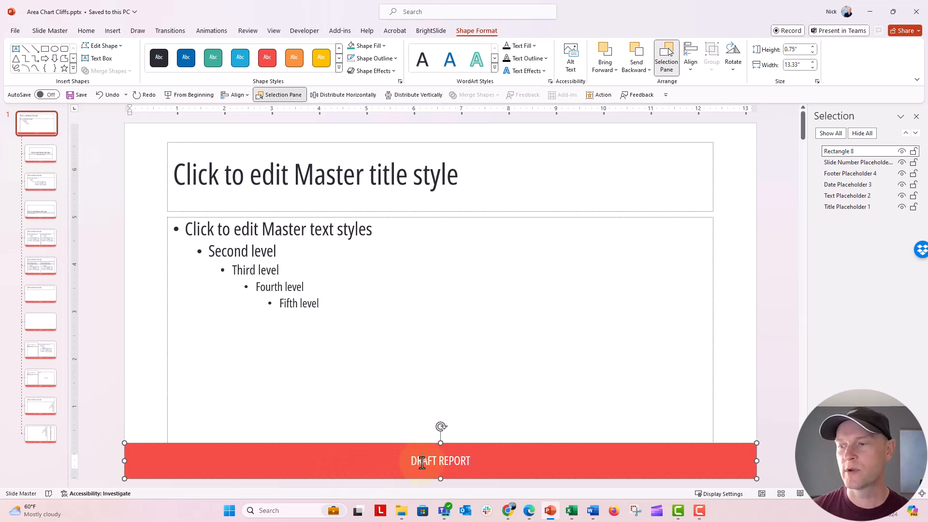
double_click(440, 461)
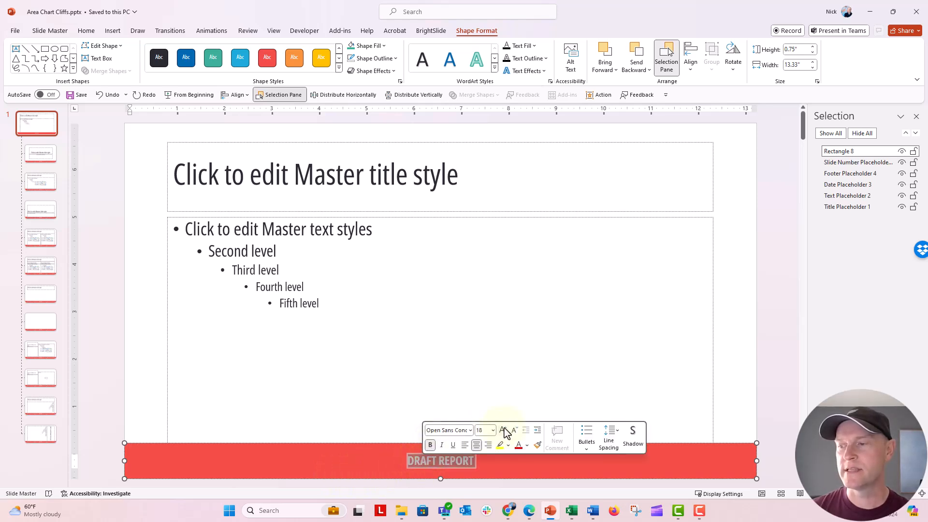
type("40")
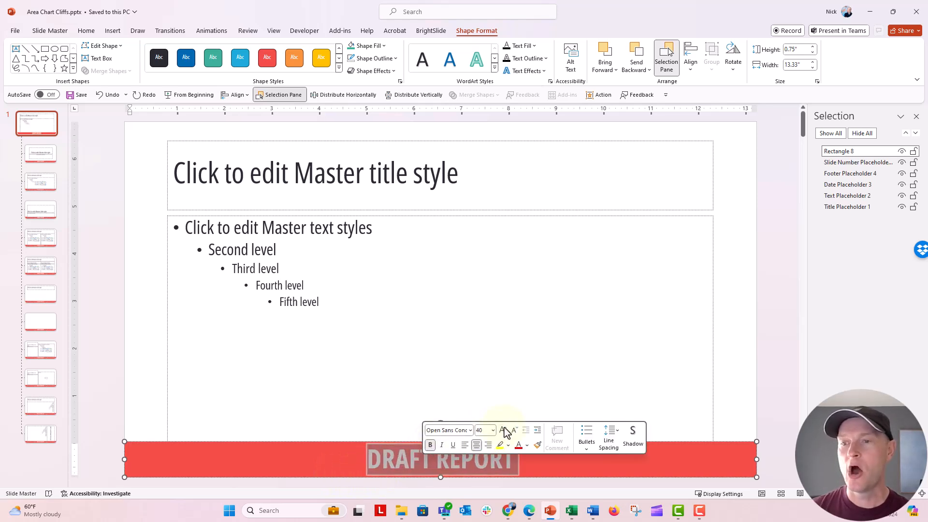
left_click(39, 405)
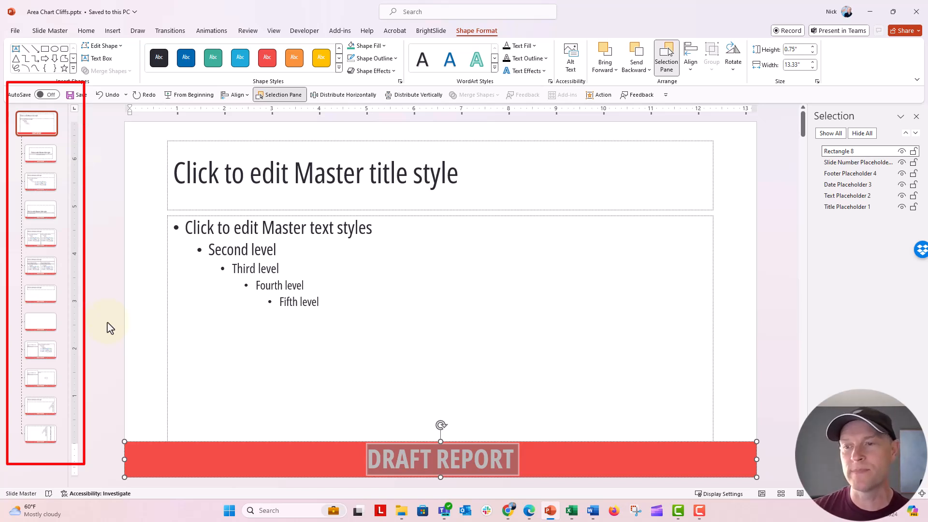
Close Master View and select slide 1's own duplicate banner shape.
left_click(273, 30)
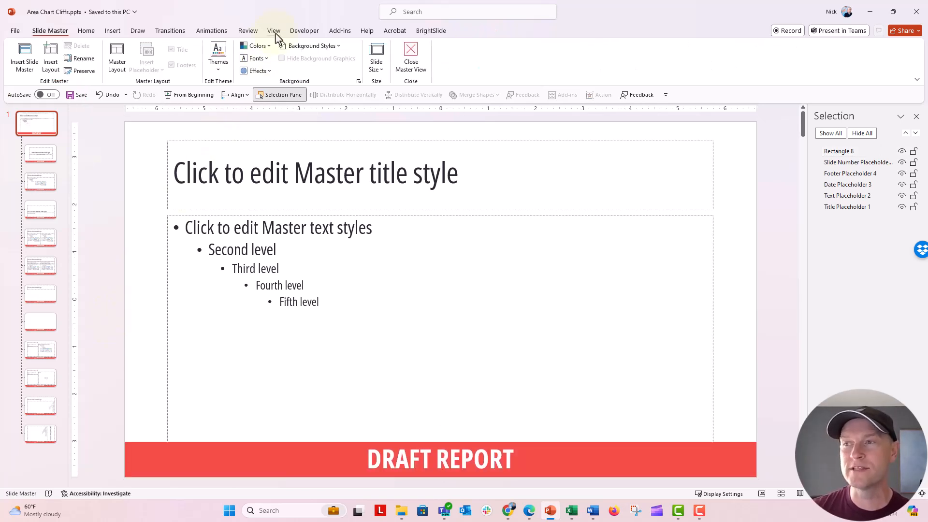
left_click(273, 30)
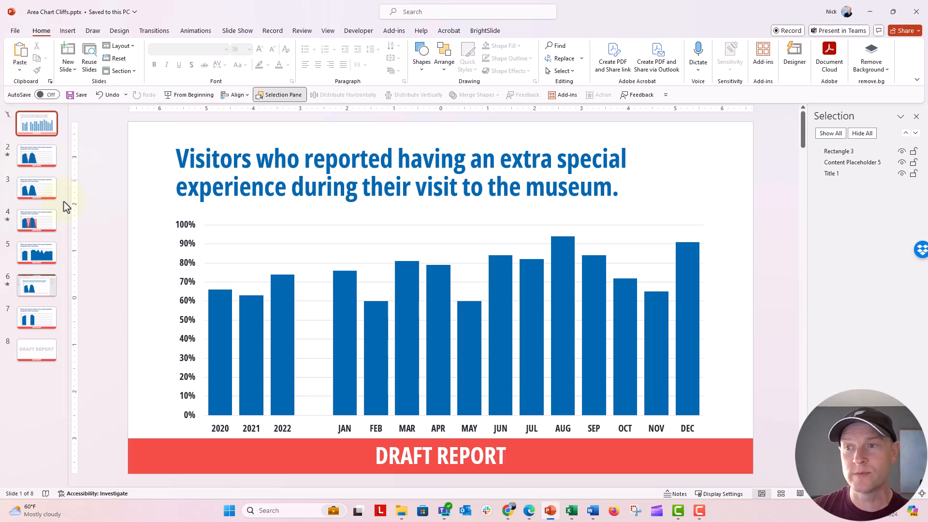
left_click_drag(440, 456, 474, 373)
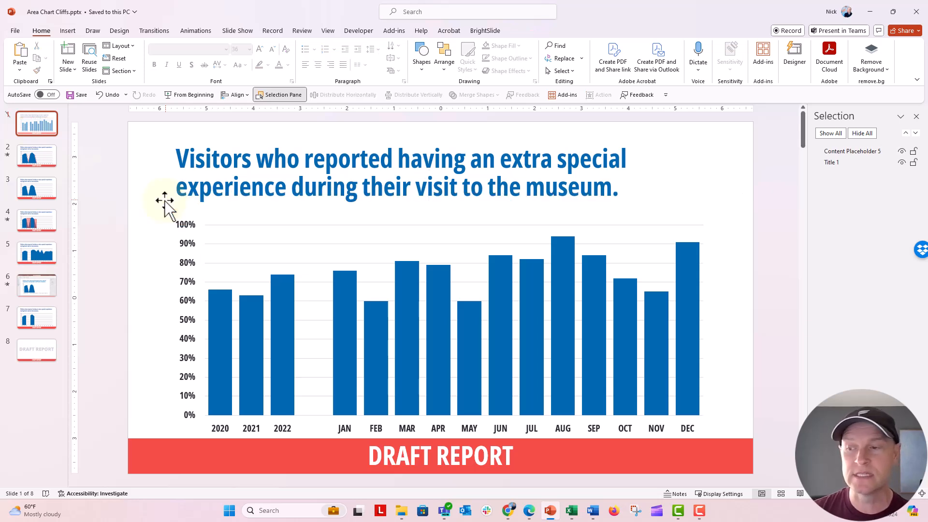
mouse_move(168, 206)
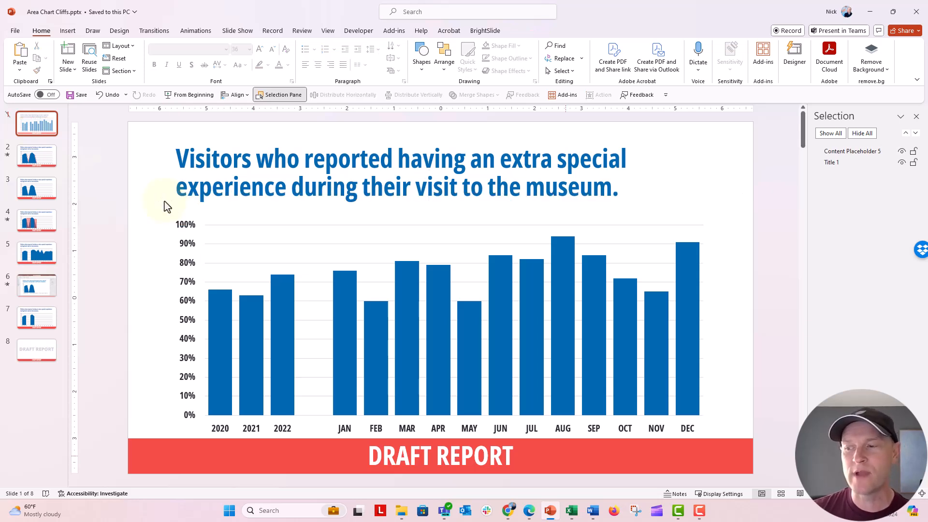
Review slides 2, 8 and 7 to check how the banner appears.
left_click(37, 155)
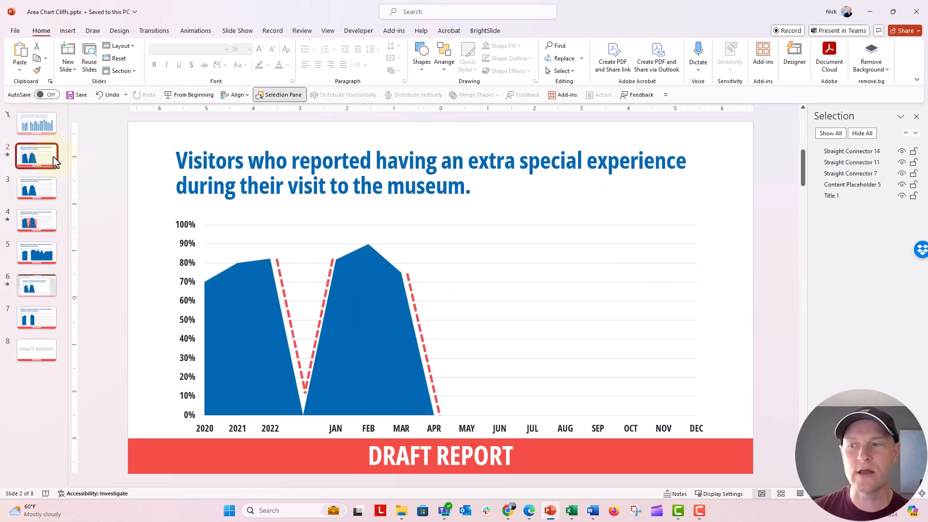
left_click(37, 285)
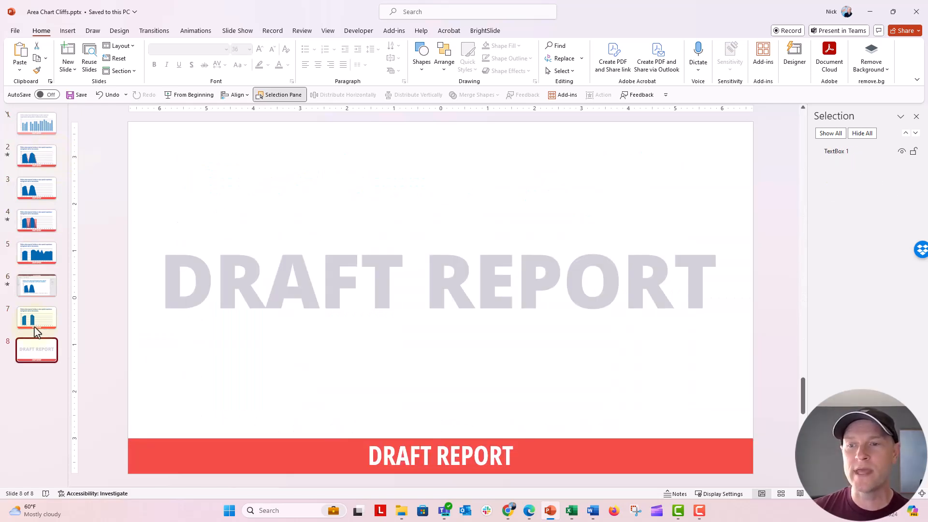
left_click(37, 317)
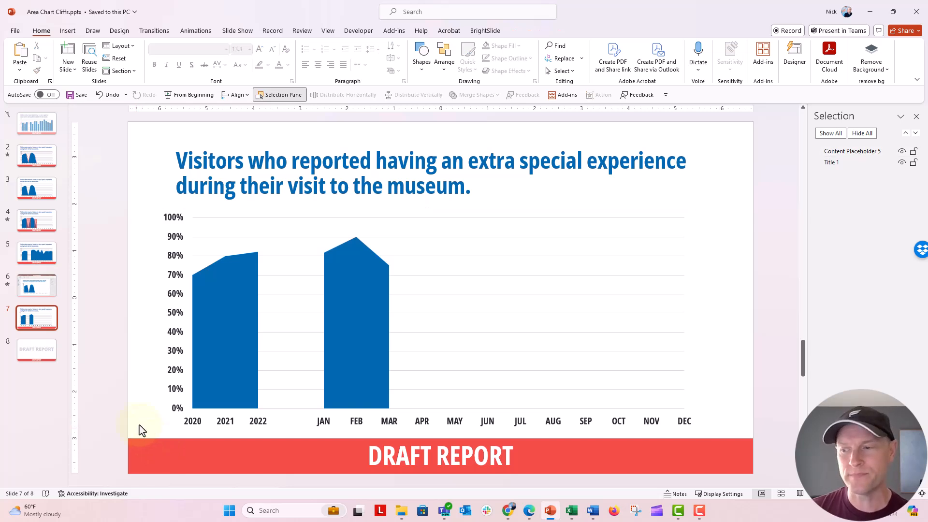
mouse_move(290, 127)
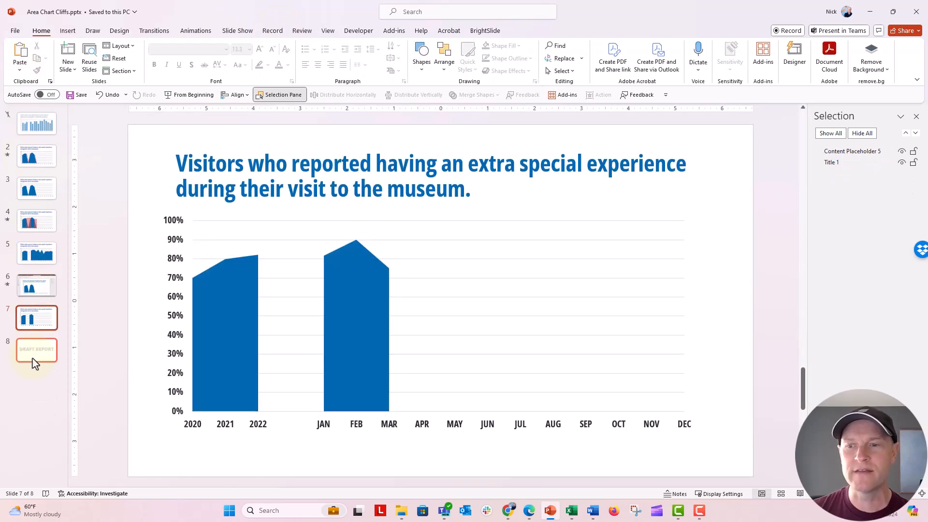
Open slide 8 and copy its tilted grey DRAFT REPORT text box.
left_click(36, 349)
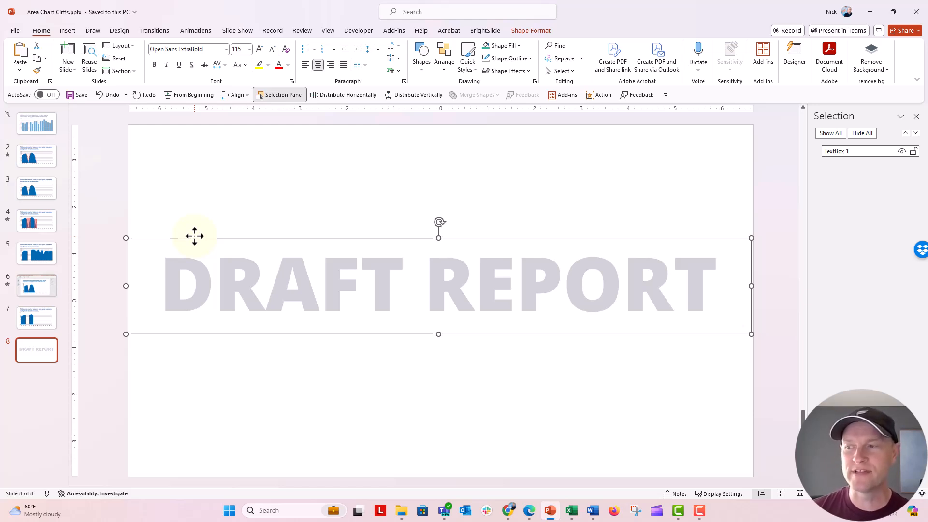
mouse_move(439, 222)
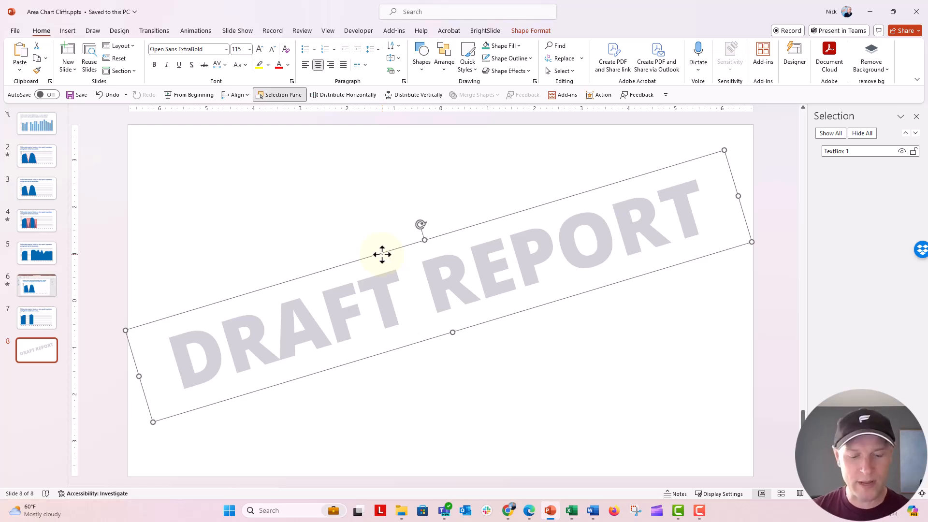
key("ctrl+c")
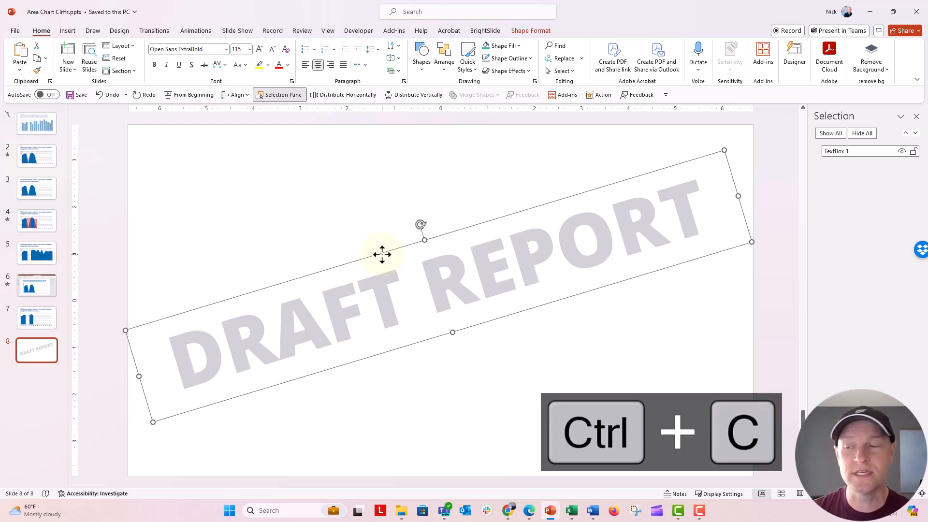
Switch to Slide Master view and paste the tilted watermark onto the master.
left_click(327, 30)
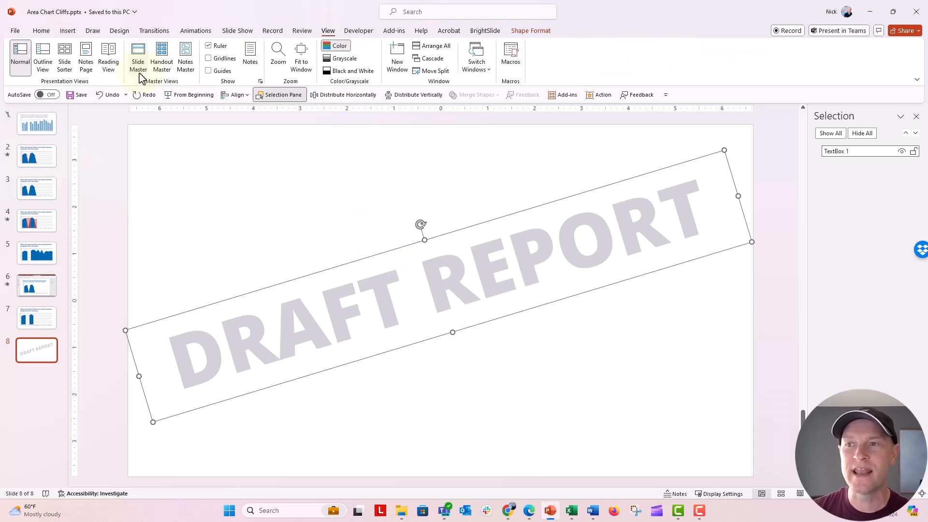
left_click(137, 58)
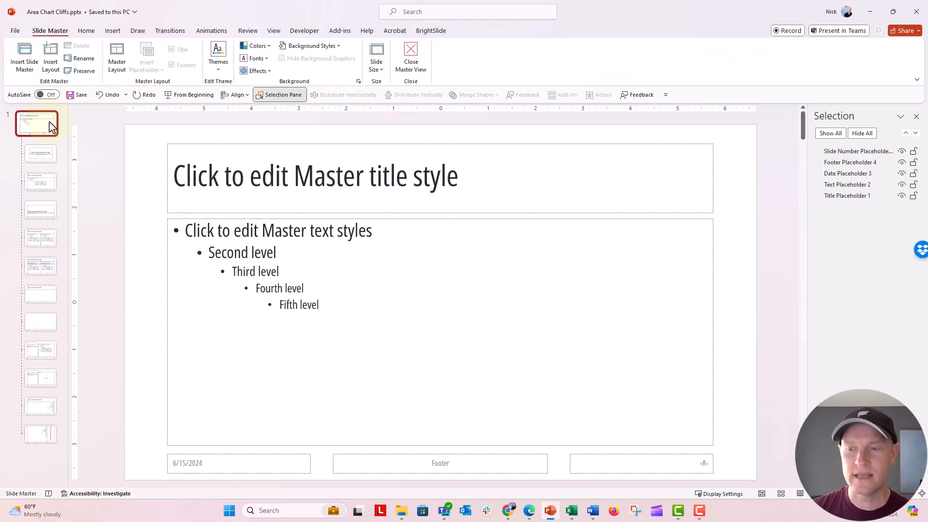
key("ctrl+v")
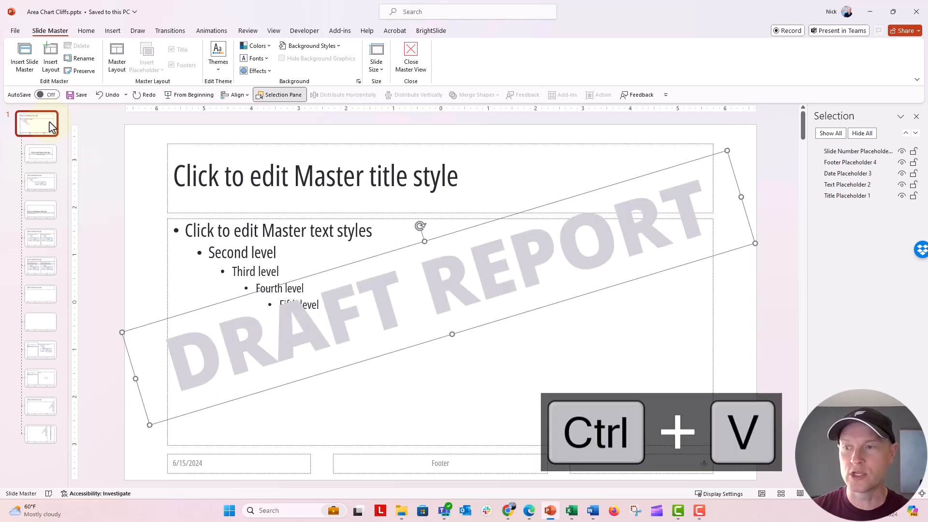
key("ctrl+v")
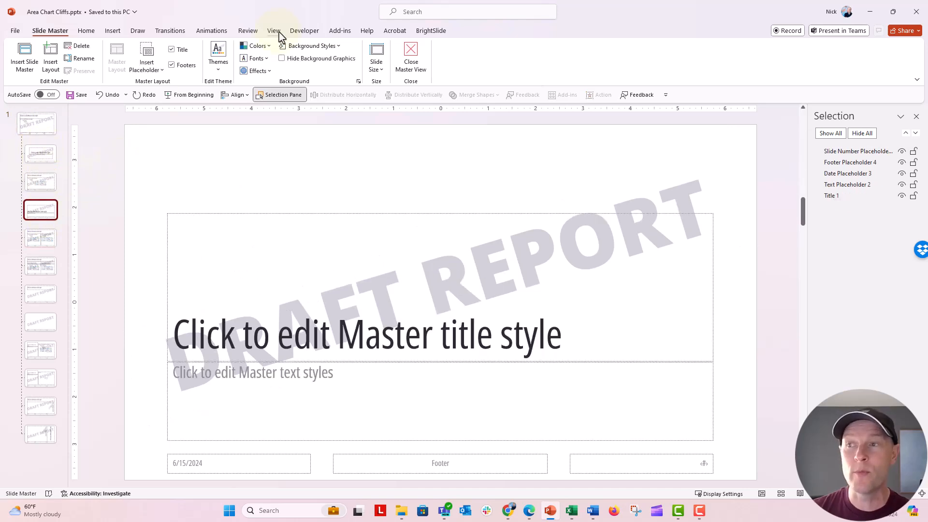
Close Master View and view slide 1's chart with the diagonal watermark.
left_click(410, 56)
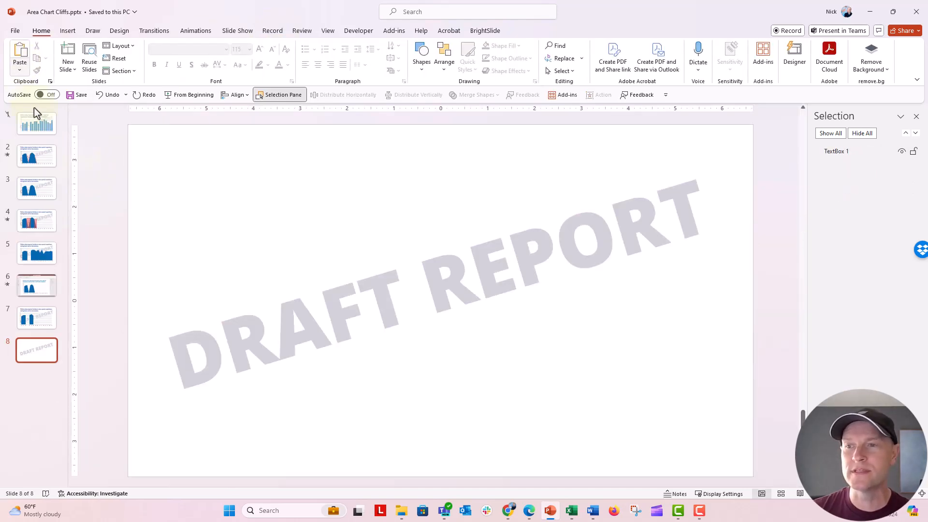
left_click(37, 124)
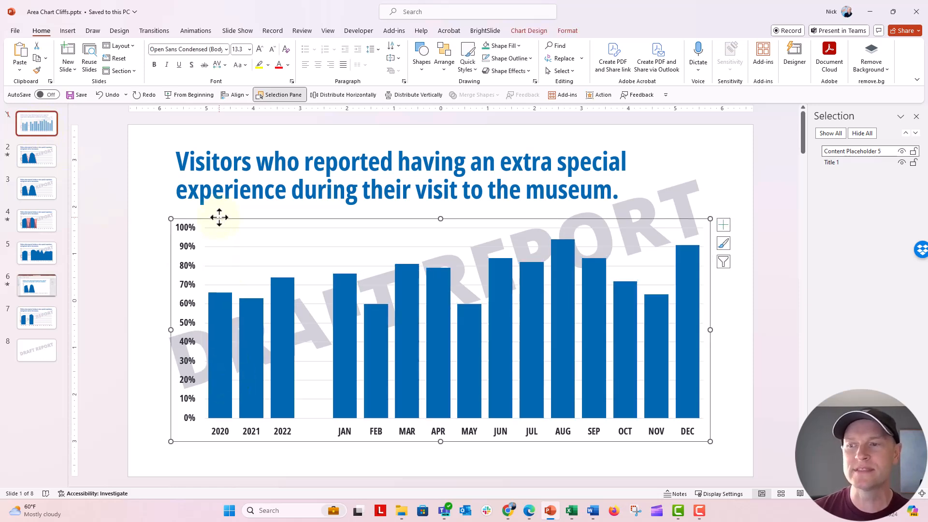
mouse_move(134, 227)
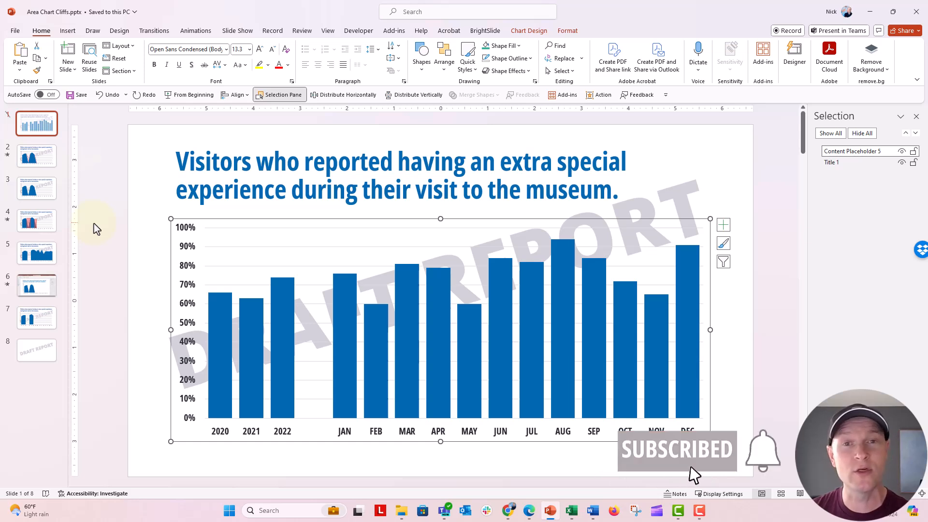
mouse_move(603, 479)
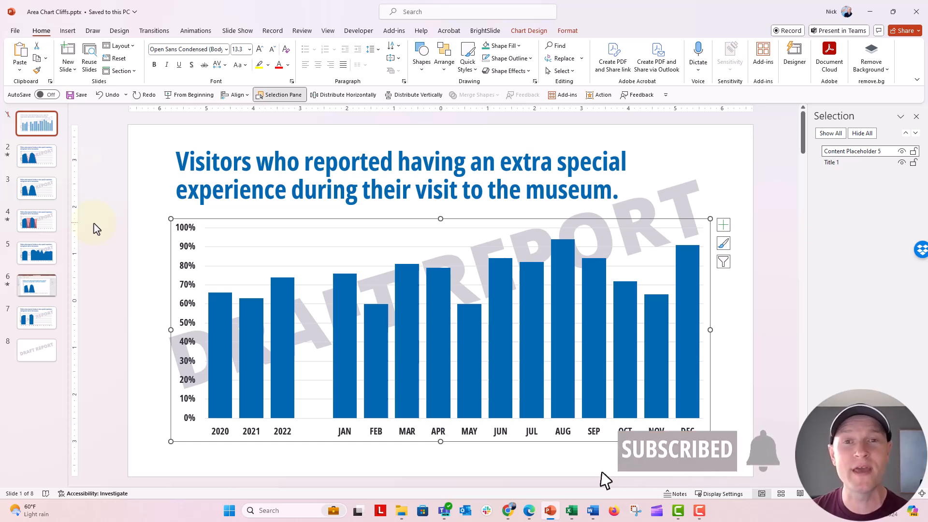